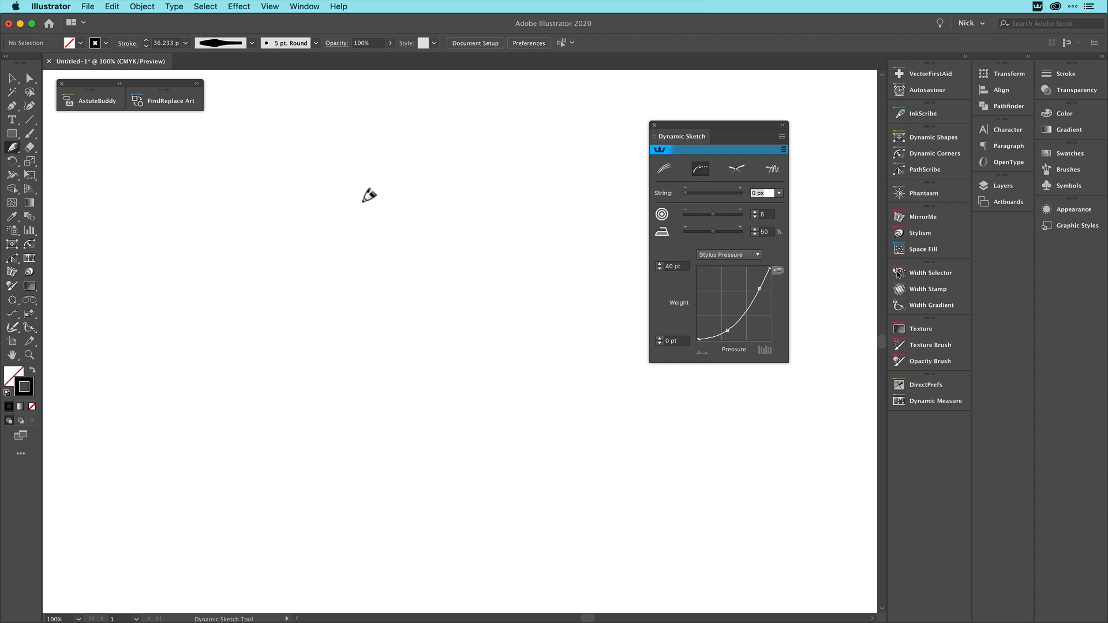
pyautogui.moveTo(591, 158)
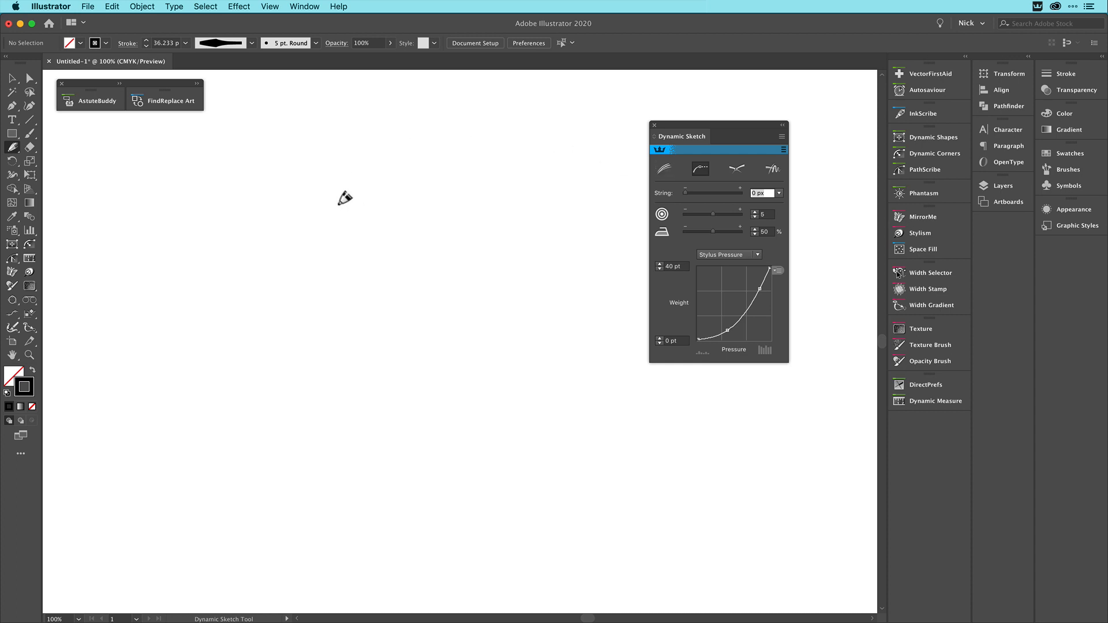
pyautogui.moveTo(352, 199)
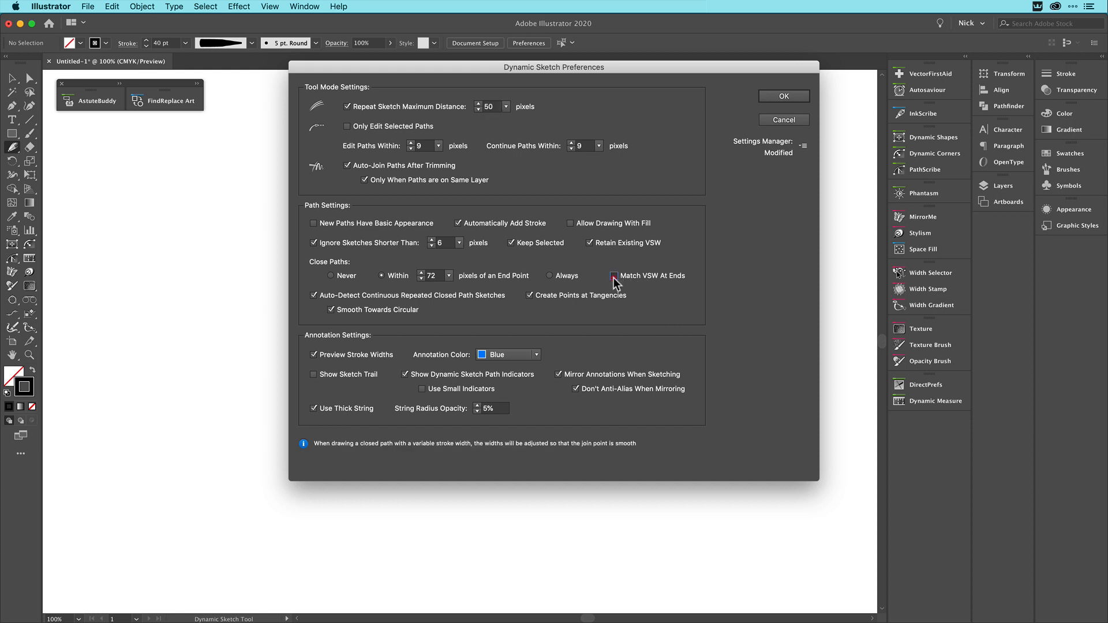
# Enable Match VSW At Ends under Close Paths in Dynamic Sketch Preferences and confirm.
pyautogui.click(613, 275)
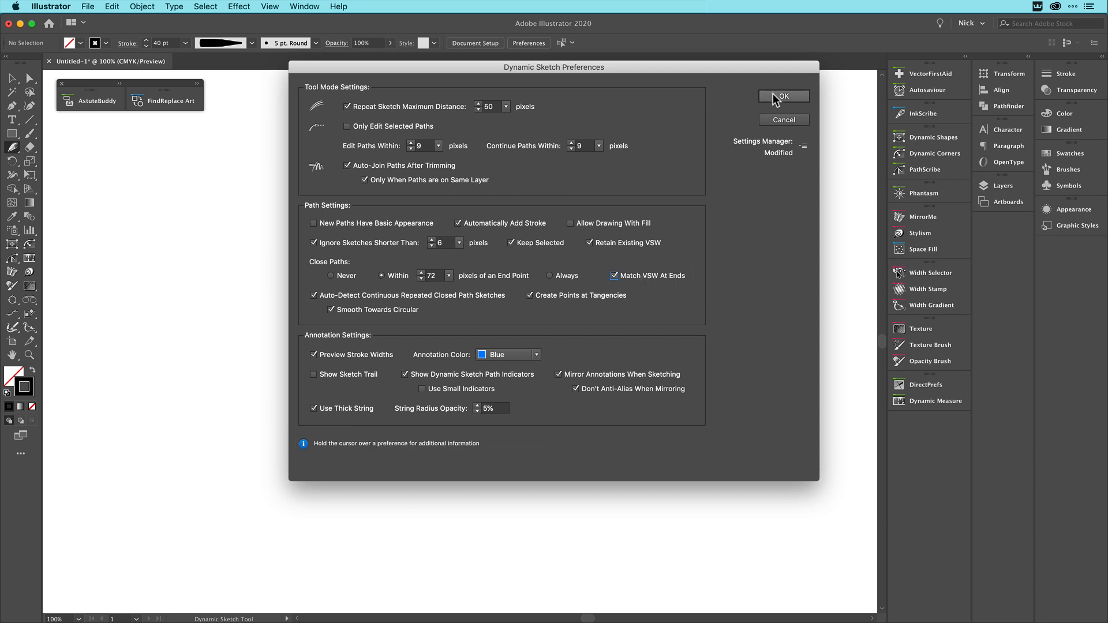
pyautogui.click(784, 96)
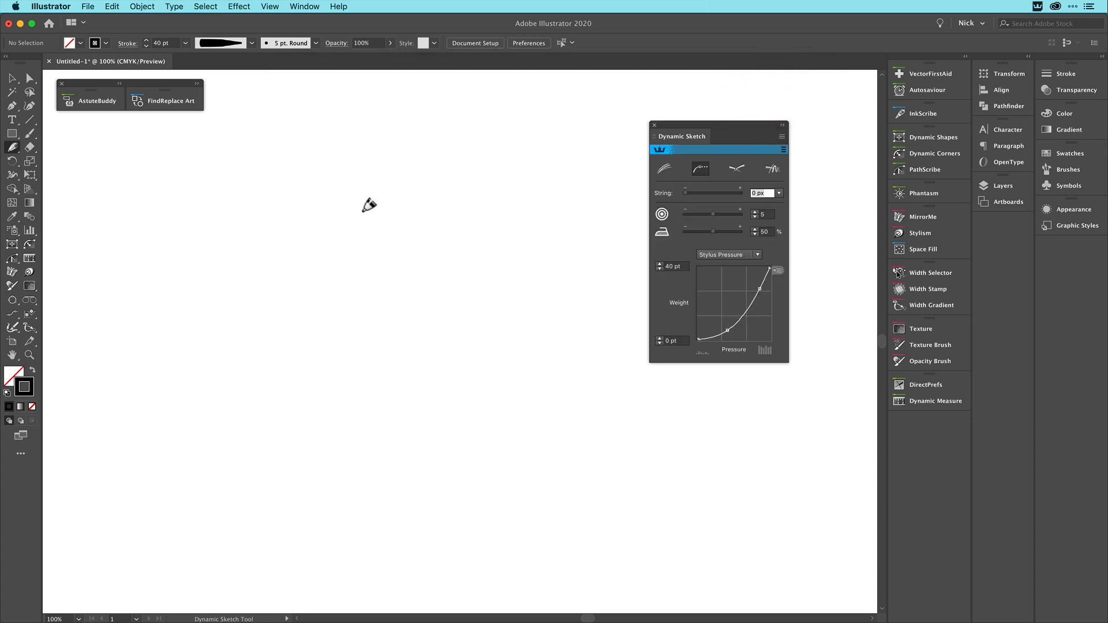
pyautogui.moveTo(367, 210)
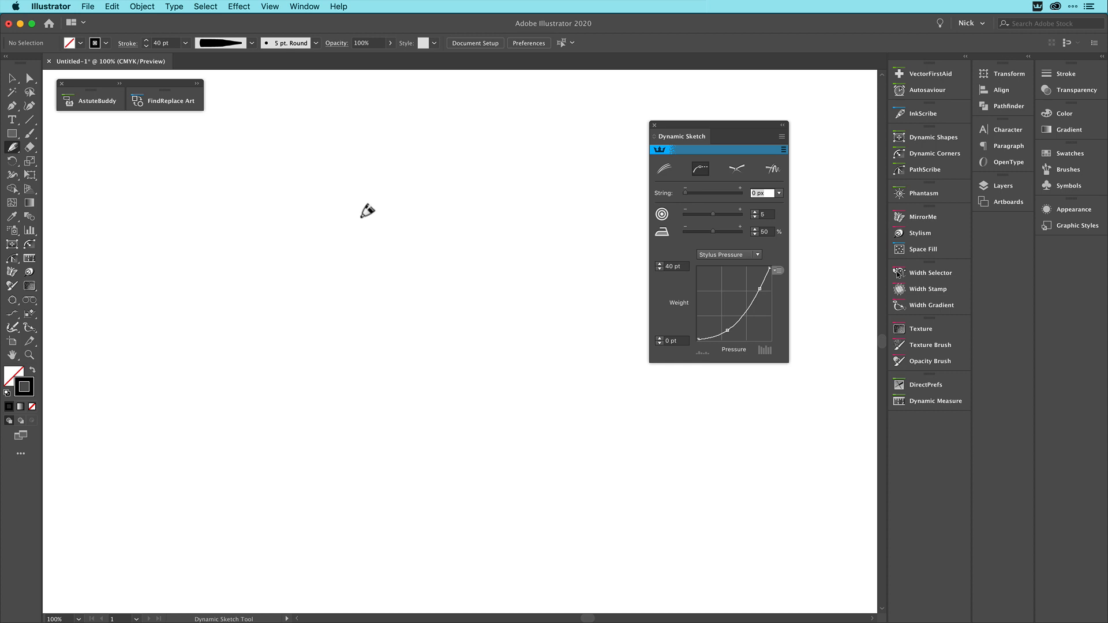
# Sketch a closed loop with Dynamic Sketch, ending back at the start point.
pyautogui.moveTo(339, 208); pyautogui.dragTo(367, 208)
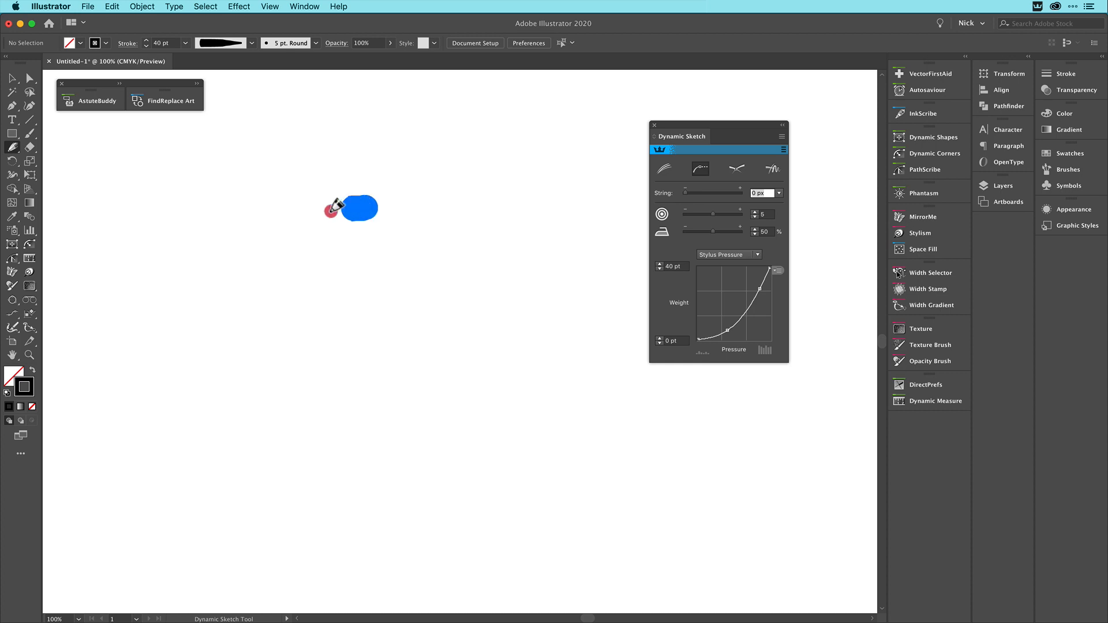
pyautogui.moveTo(339, 205); pyautogui.dragTo(445, 428)
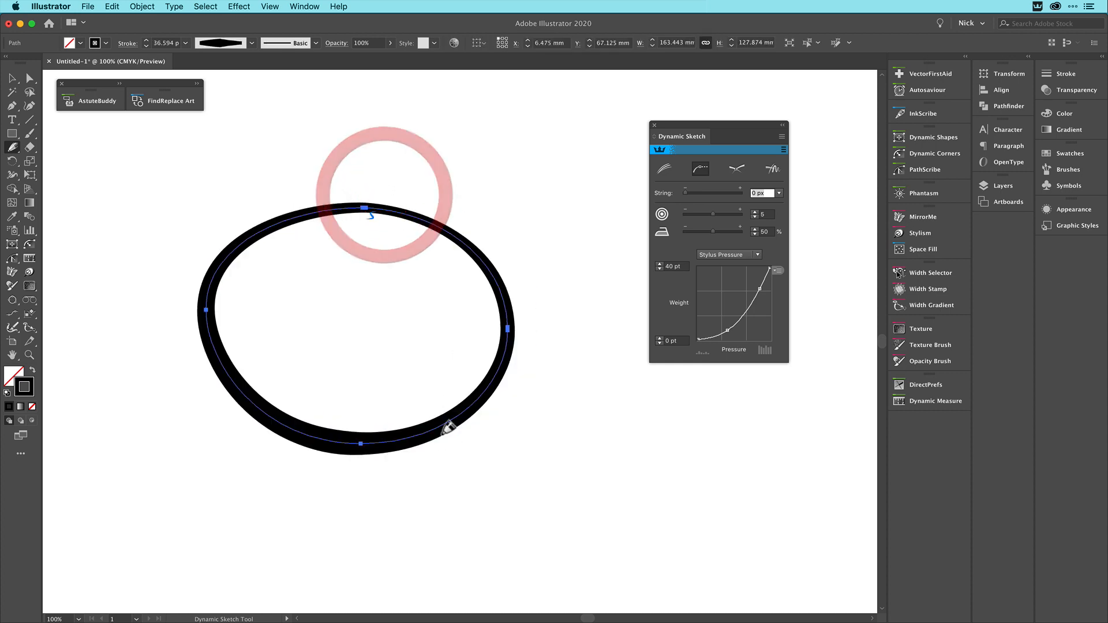